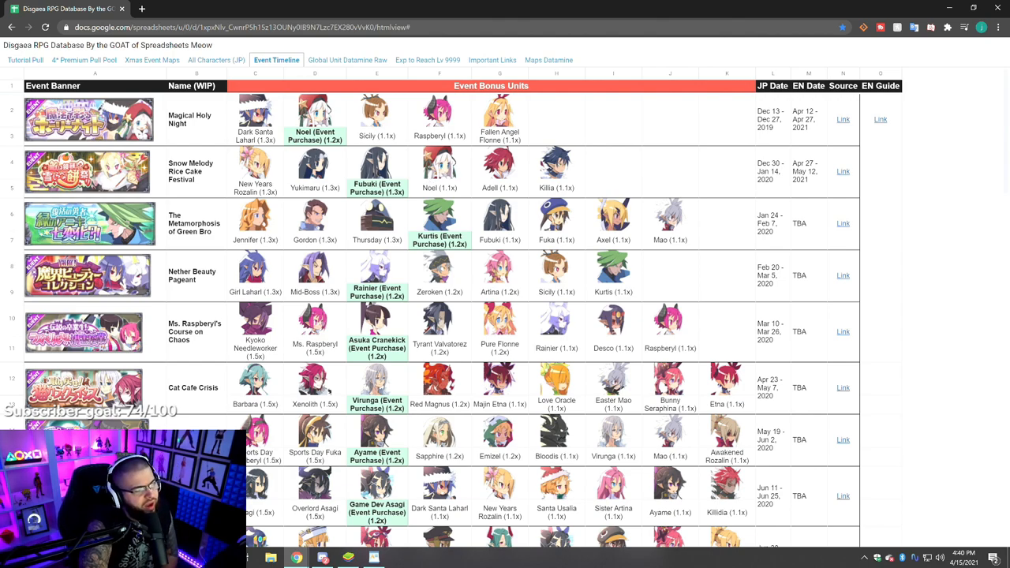
pyautogui.moveTo(339, 120)
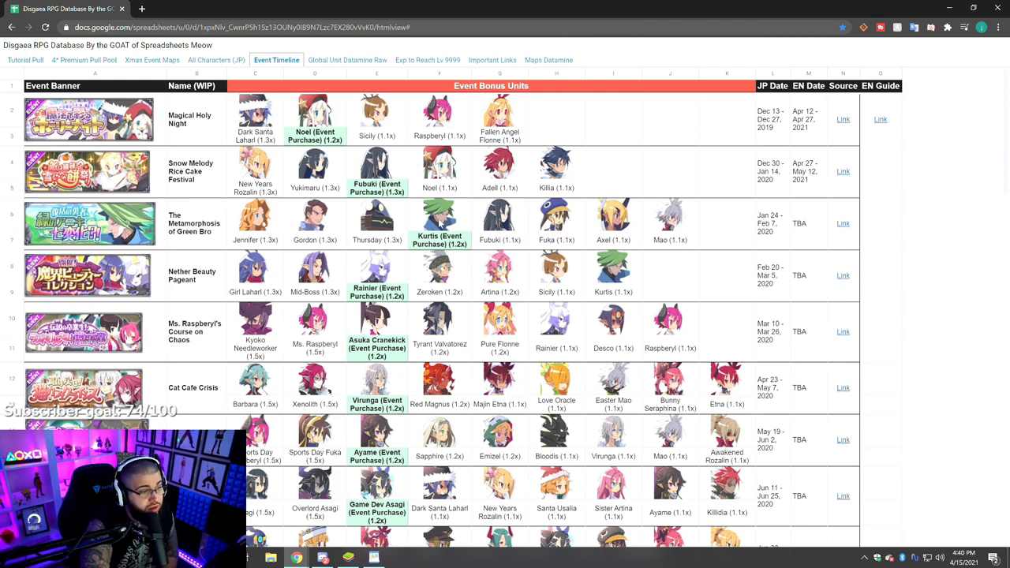
pyautogui.moveTo(404, 268)
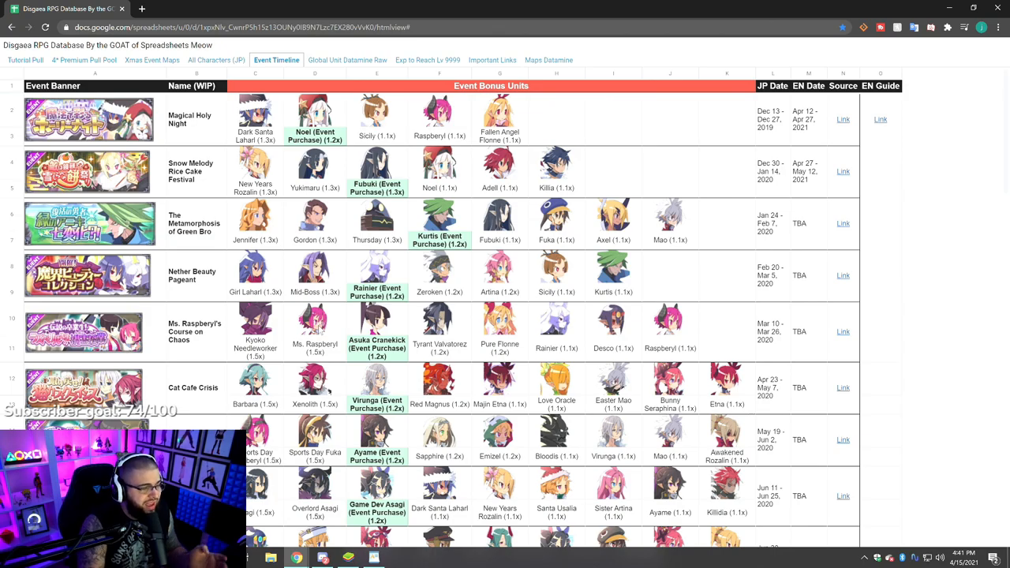
pyautogui.scroll(-3)
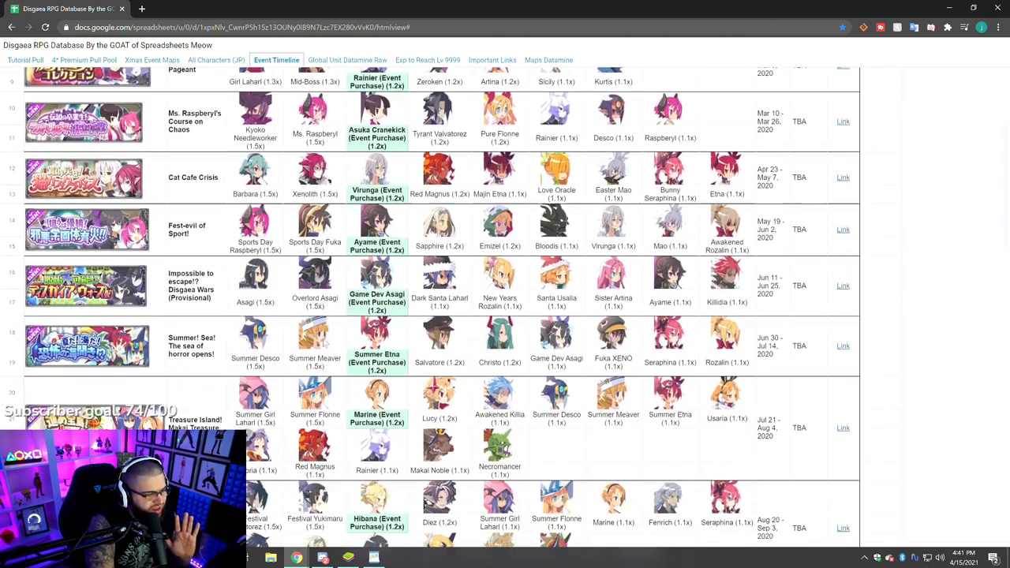
pyautogui.scroll(-3)
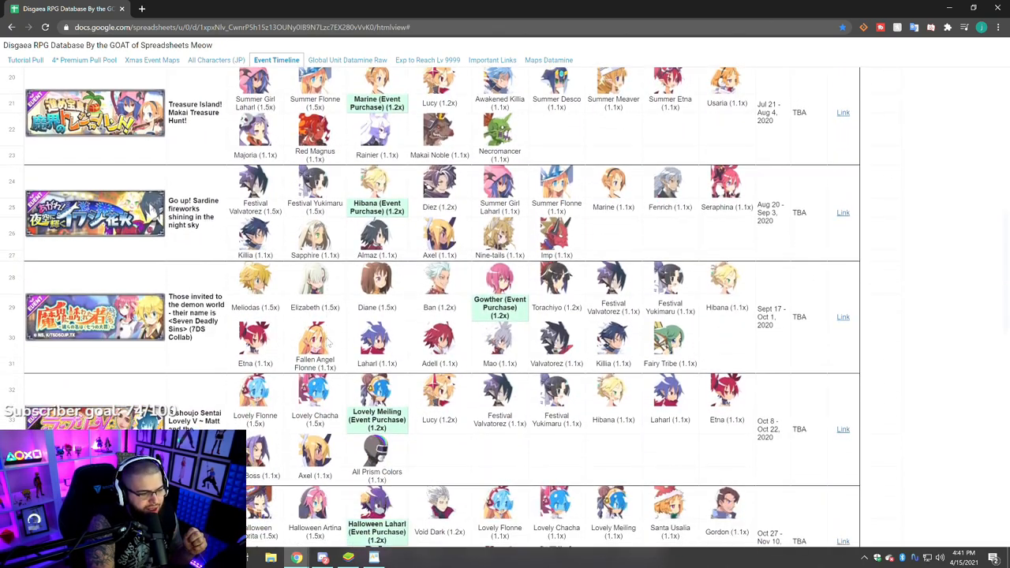
pyautogui.scroll(3)
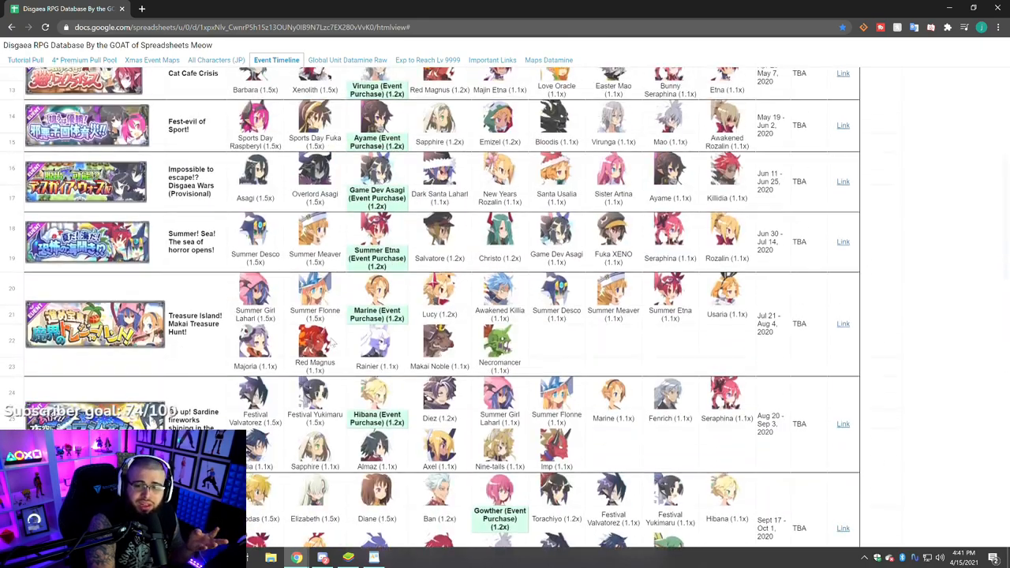
pyautogui.scroll(3)
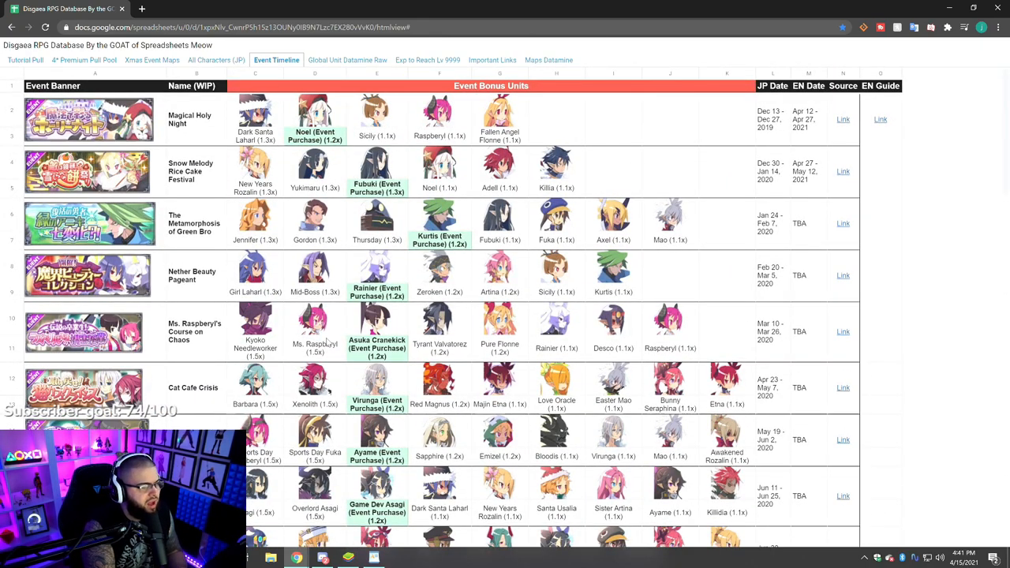